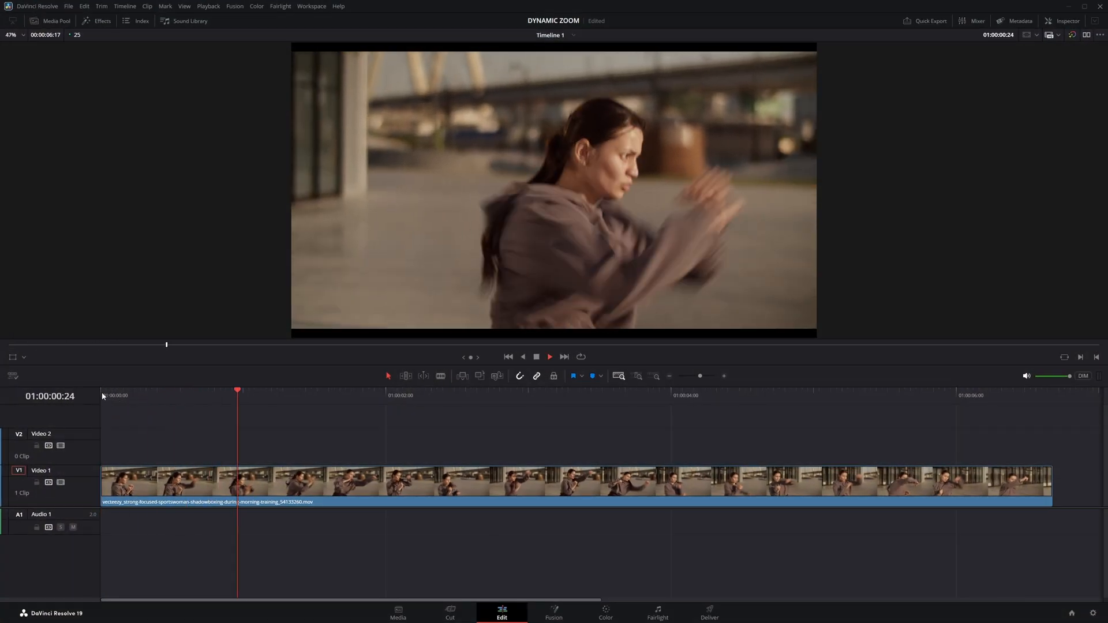
- Halt playback so the shadowboxing clip rests at its first frame
left_click(448, 395)
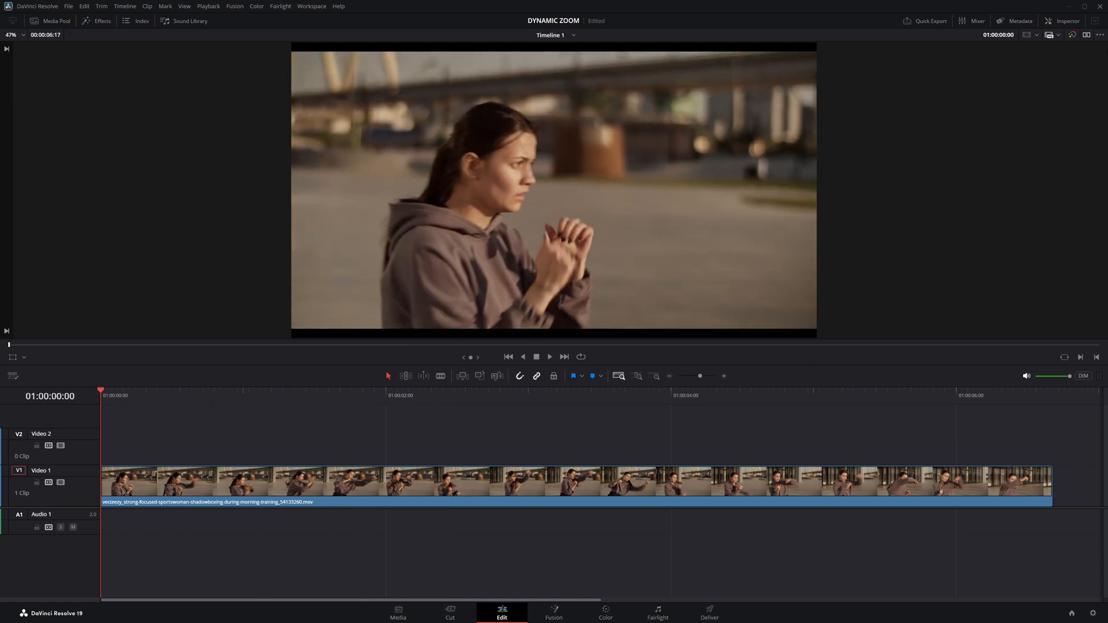
- Enable Dynamic Zoom on the clip in the Inspector with its easing set to Ease Out
left_click(1063, 21)
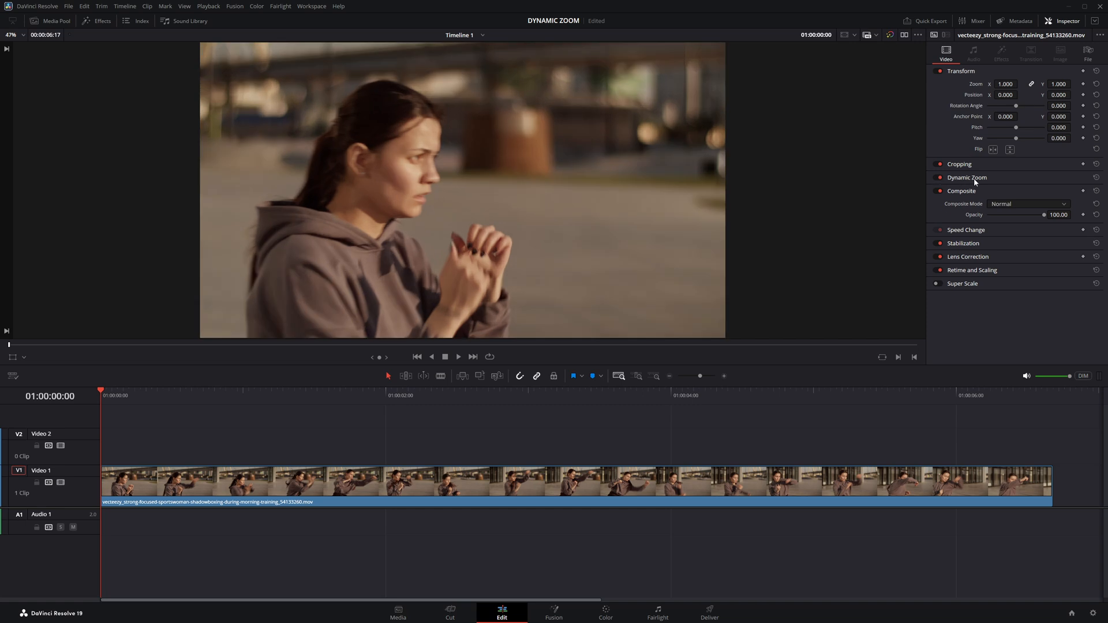
left_click(967, 178)
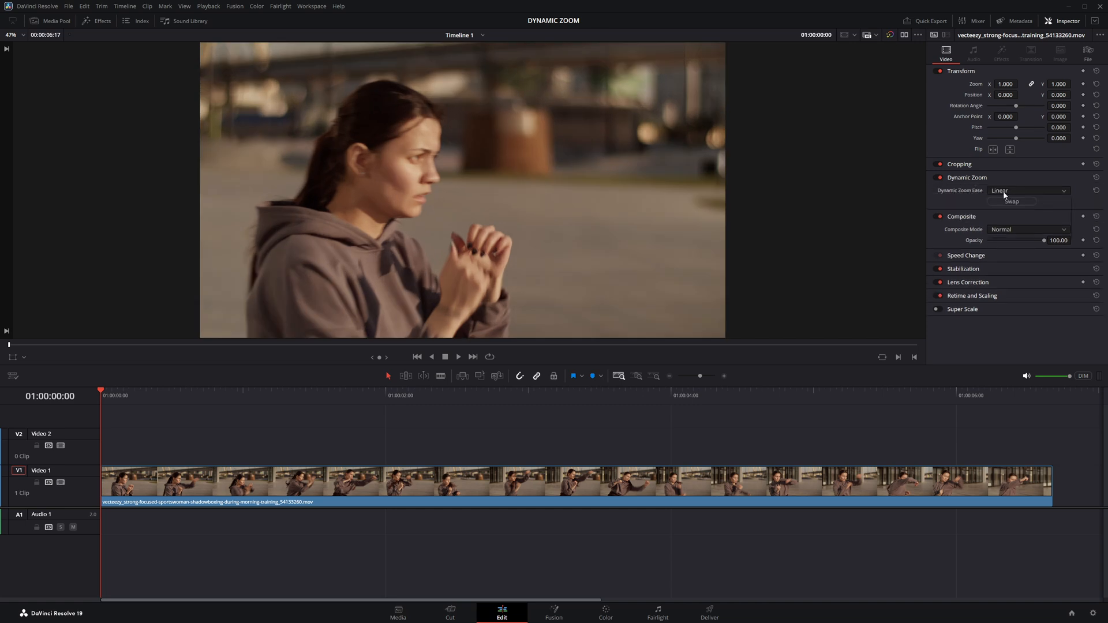
left_click(1029, 191)
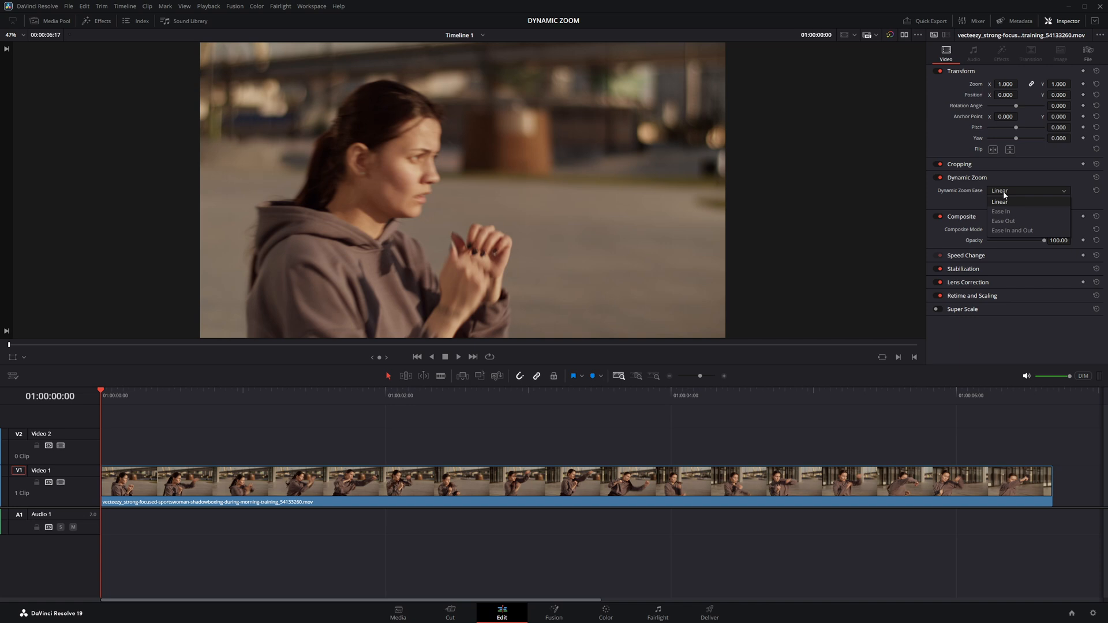
mouse_move(1001, 211)
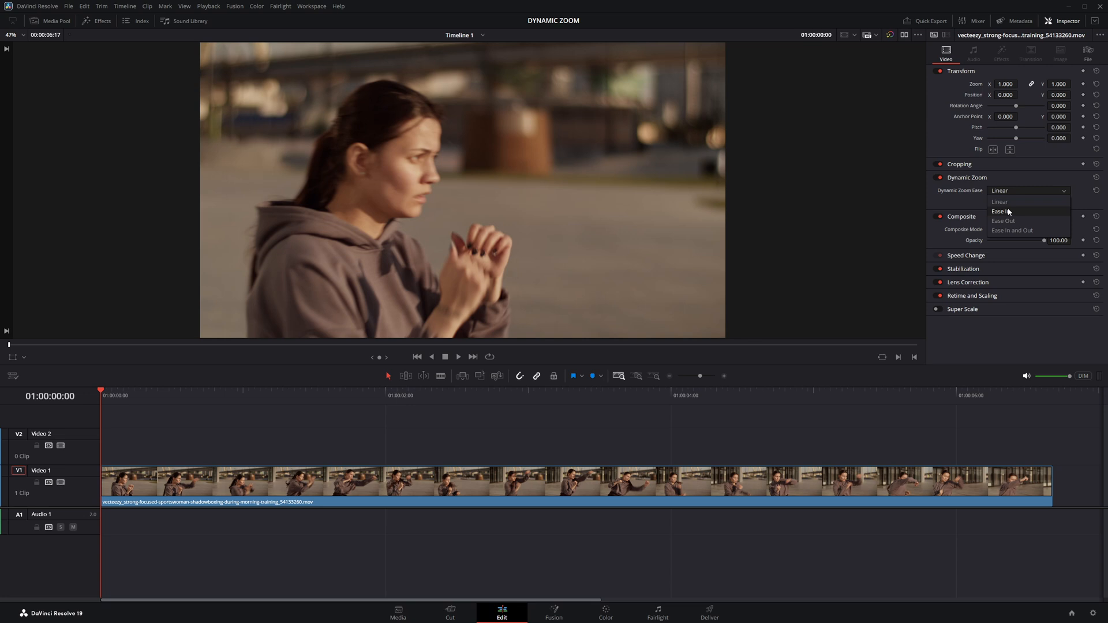
mouse_move(1004, 221)
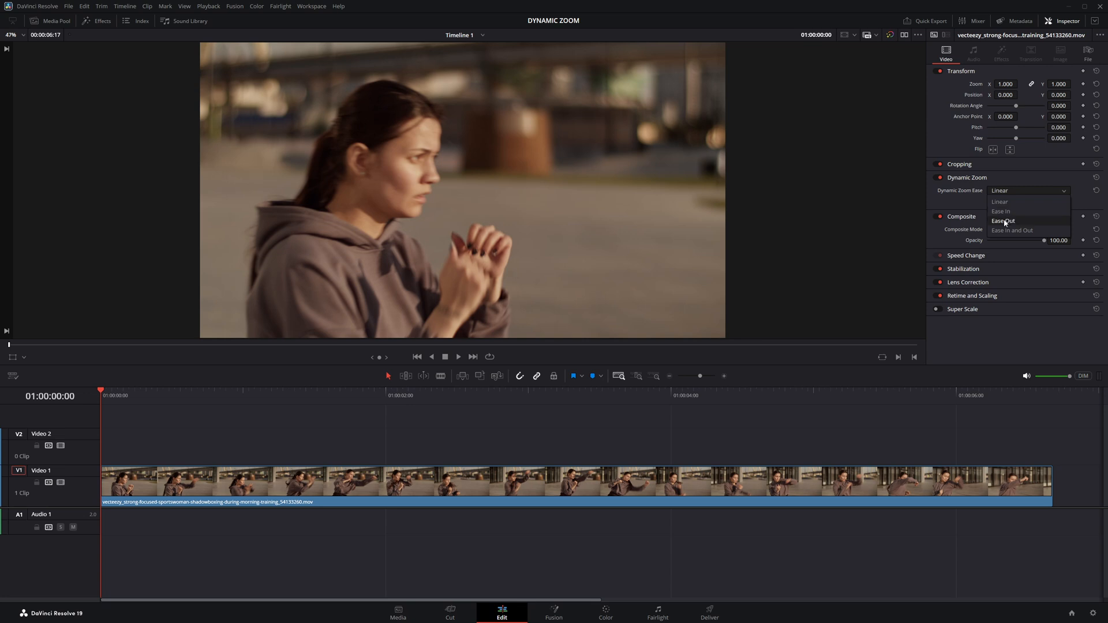
mouse_move(1007, 231)
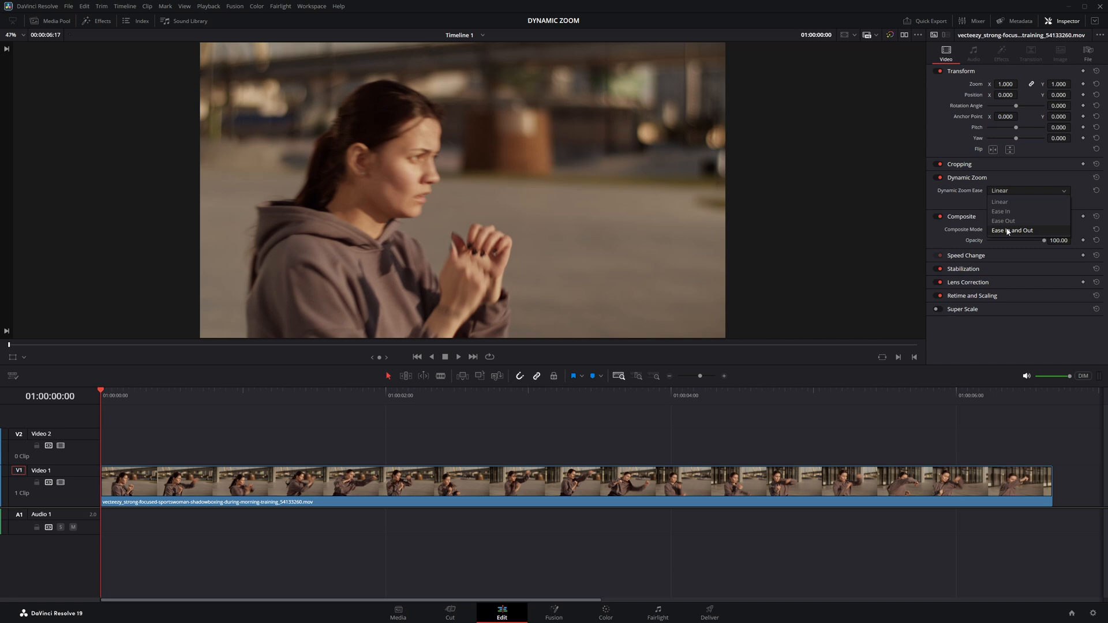
left_click(1003, 220)
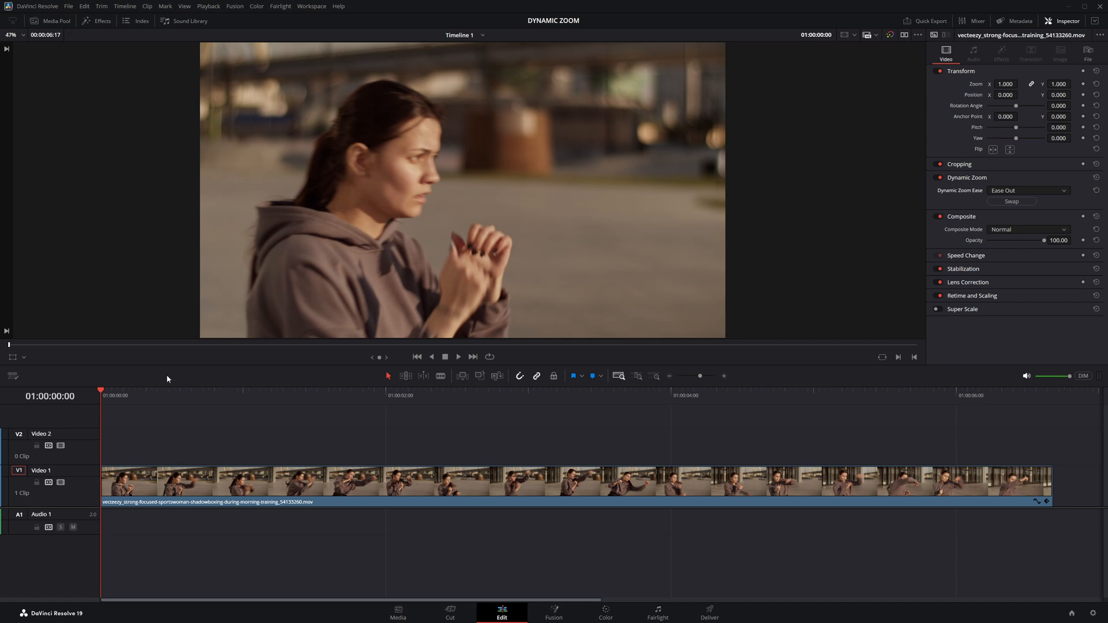
- Show the Dynamic Zoom framing boxes over the viewer to frame the clasped fists
left_click(24, 357)
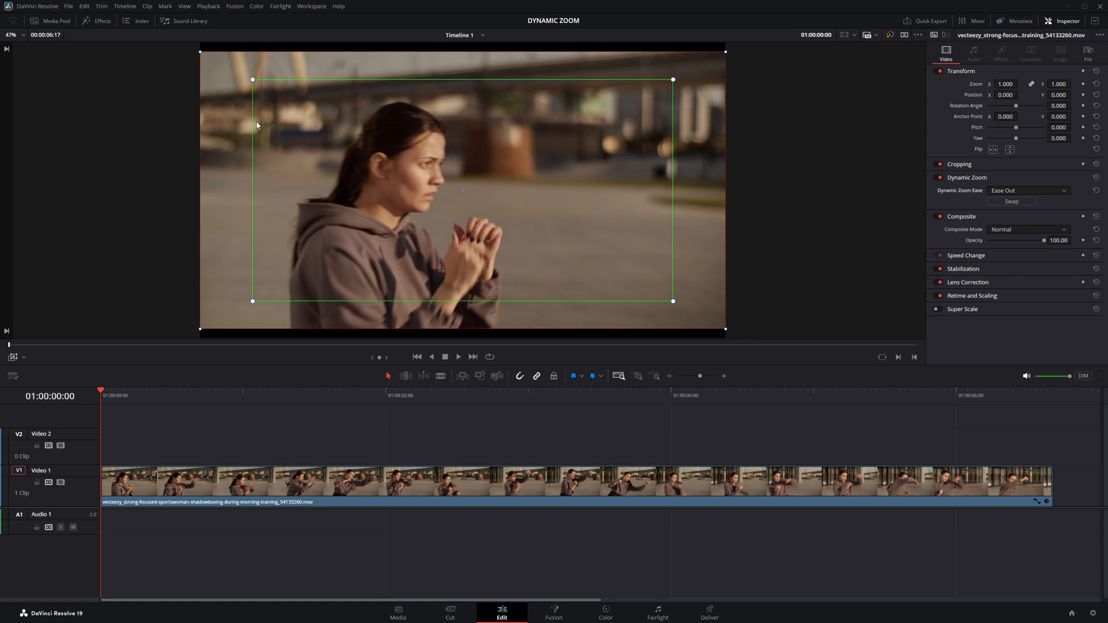
mouse_move(633, 87)
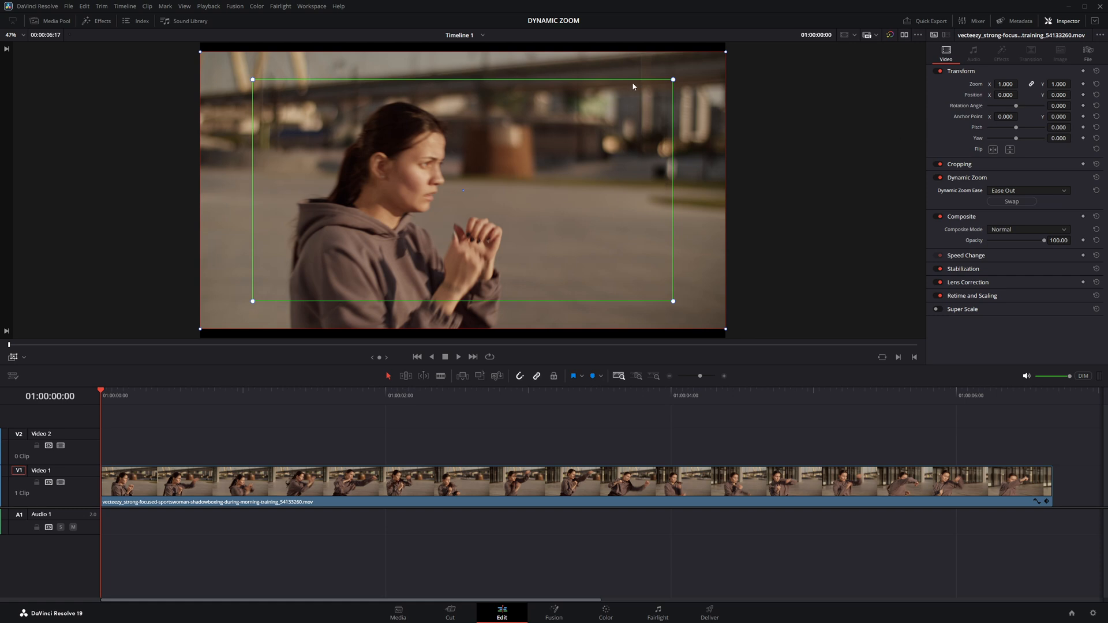
mouse_move(664, 87)
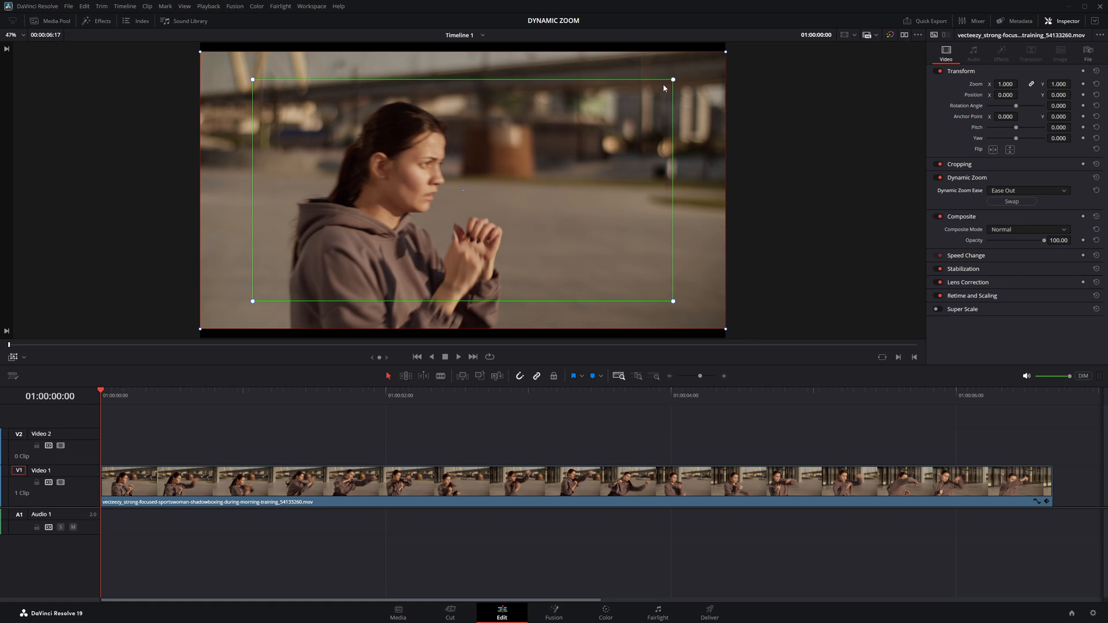
mouse_move(719, 333)
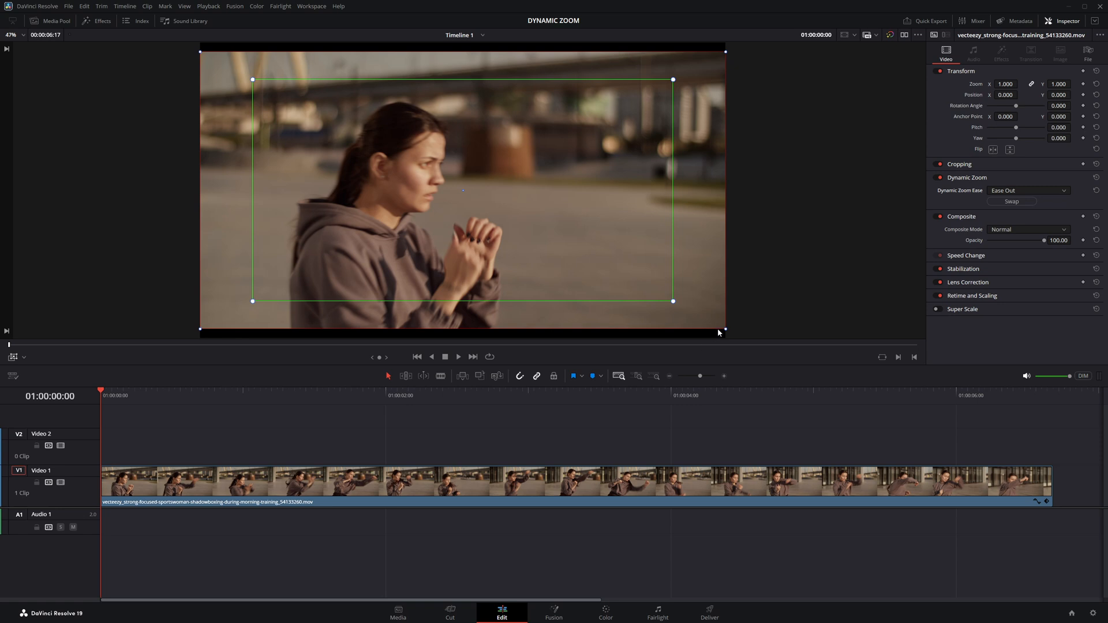
mouse_move(682, 94)
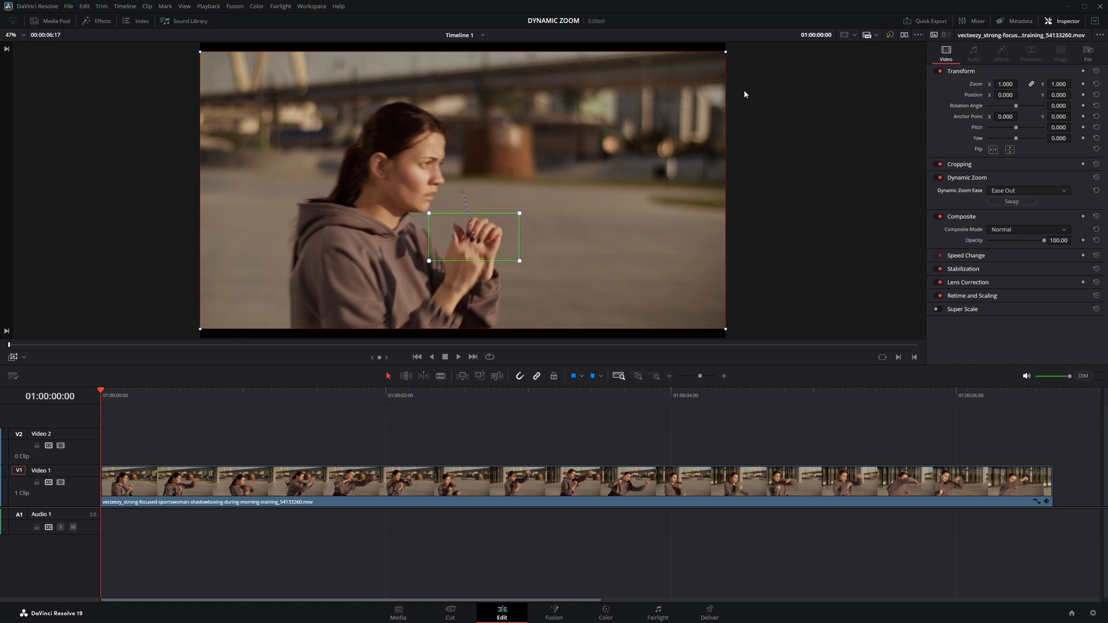
- Widen the red end box around the woman and preview the zoom from the fists
left_click(727, 52)
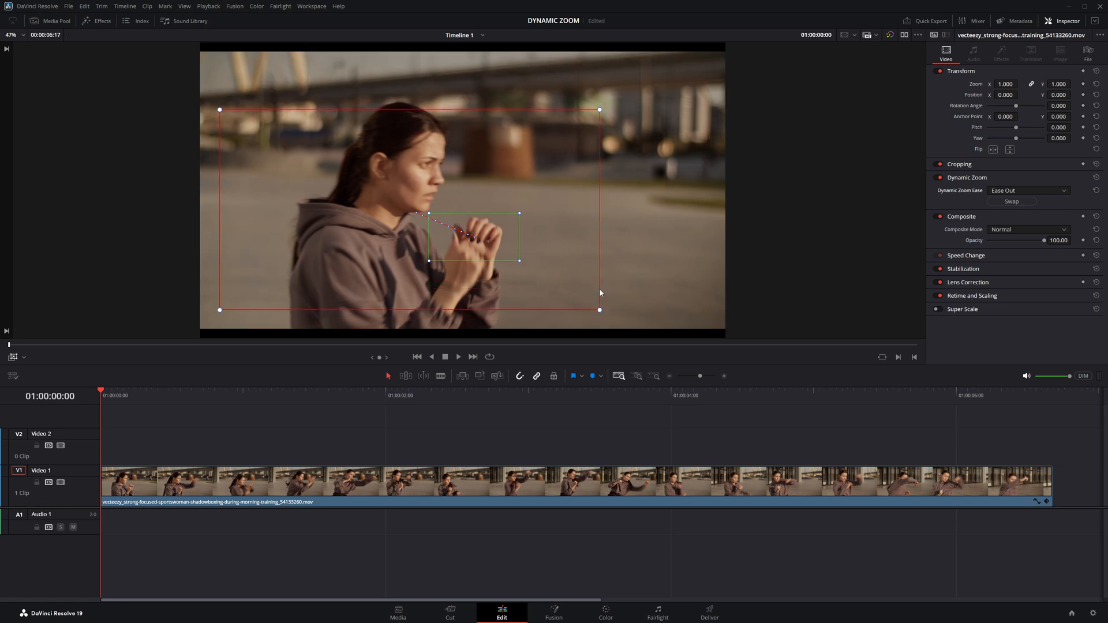
left_click(459, 356)
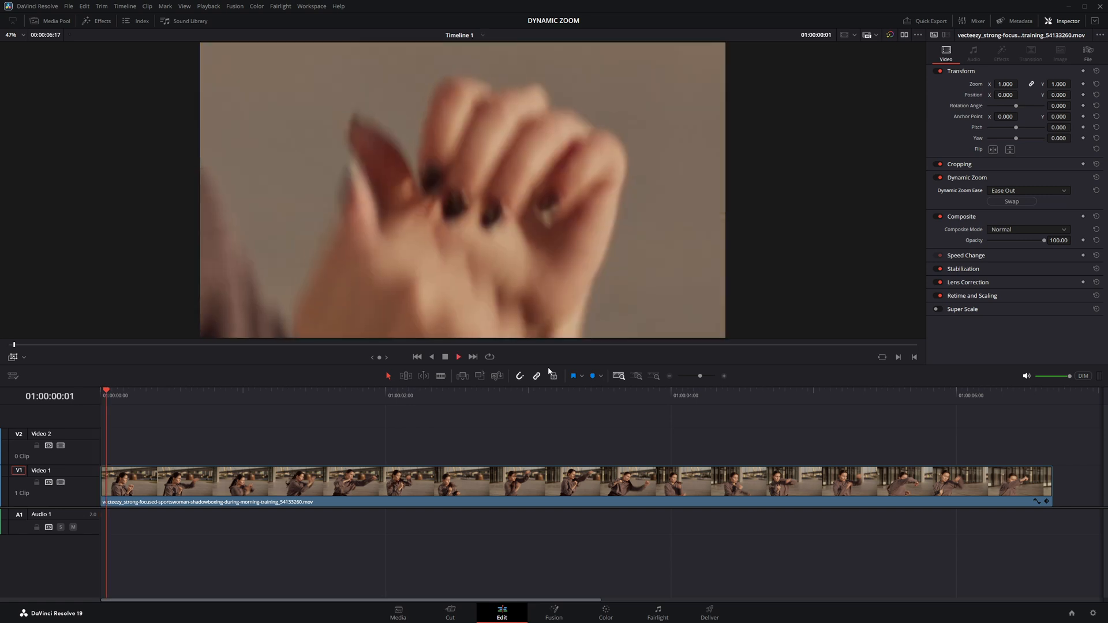
- Let the preview finish and return the playhead to the clip's first frame
left_click(392, 394)
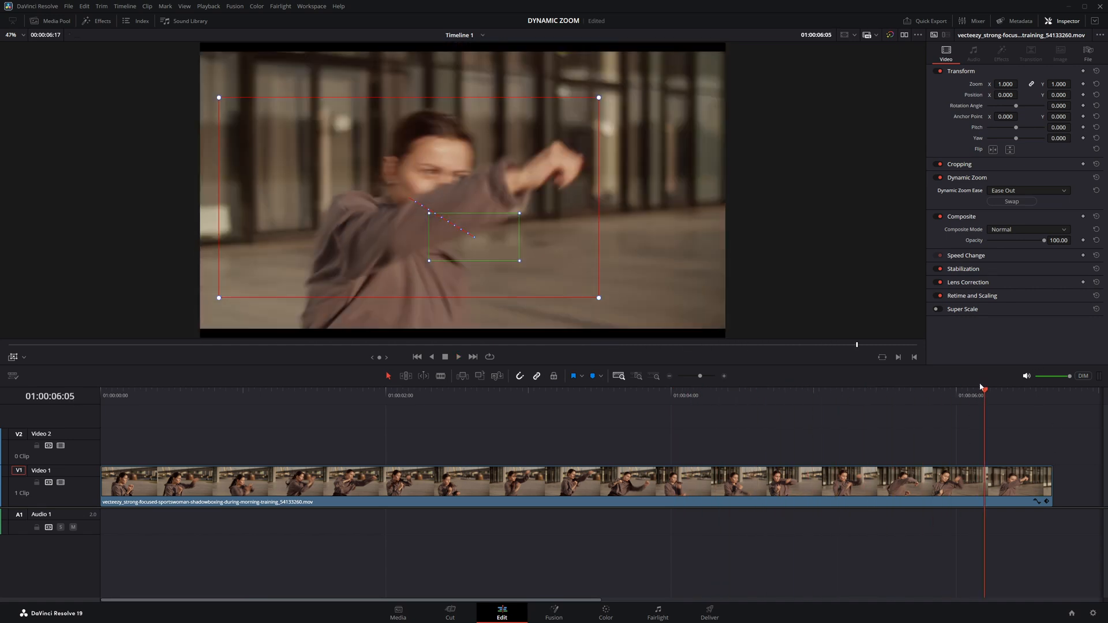
left_click(417, 357)
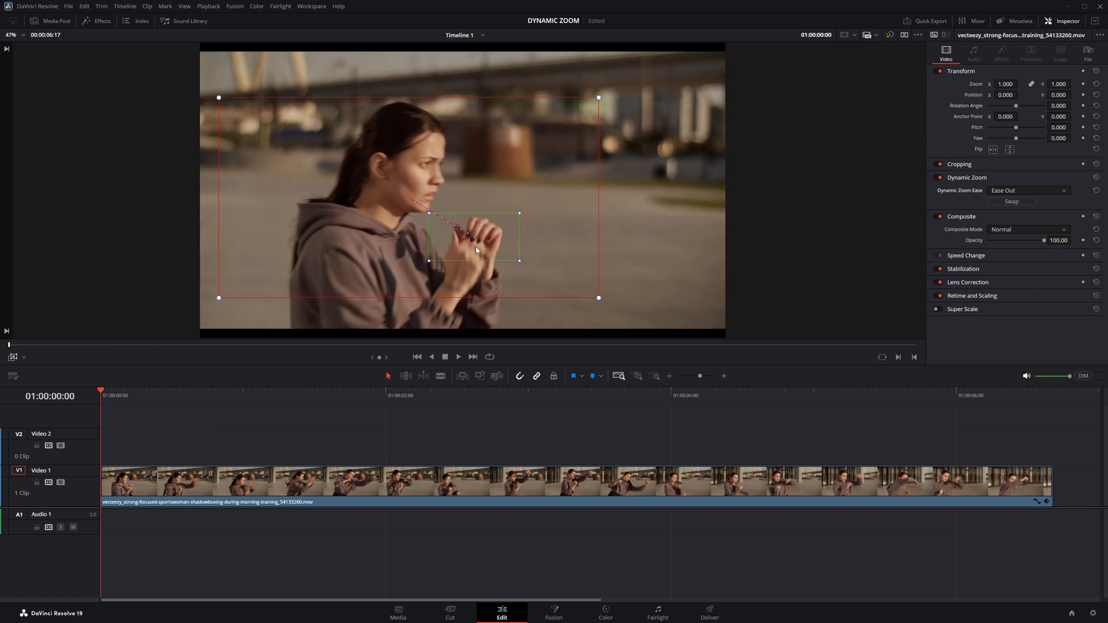
mouse_move(400, 152)
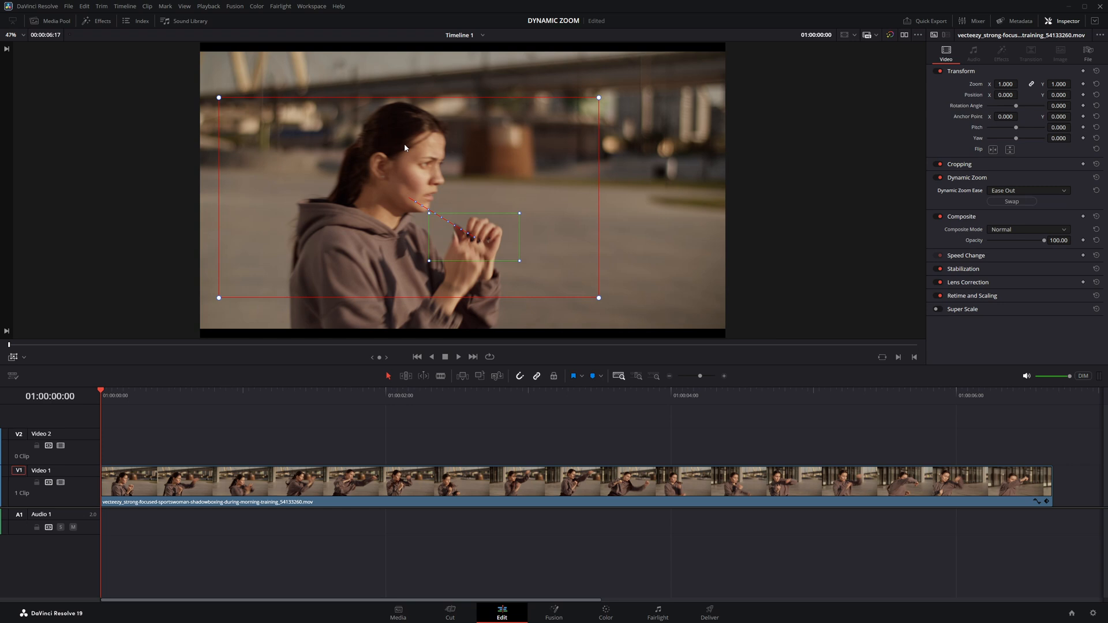
mouse_move(525, 158)
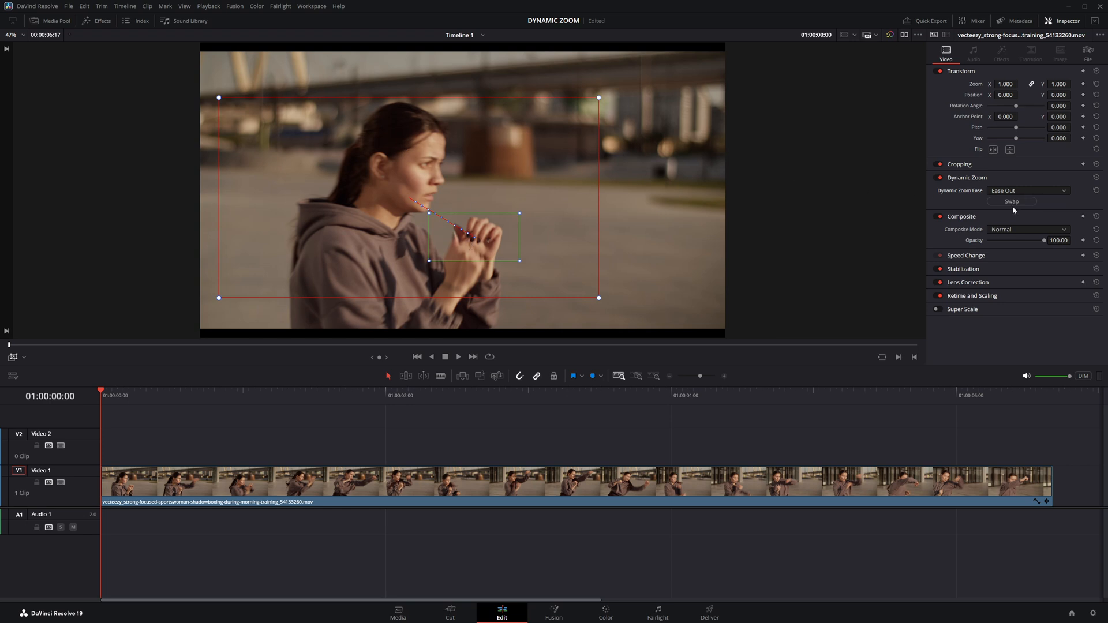
- Swap the start and end boxes so the zoom begins wide, then preview it
left_click(1012, 204)
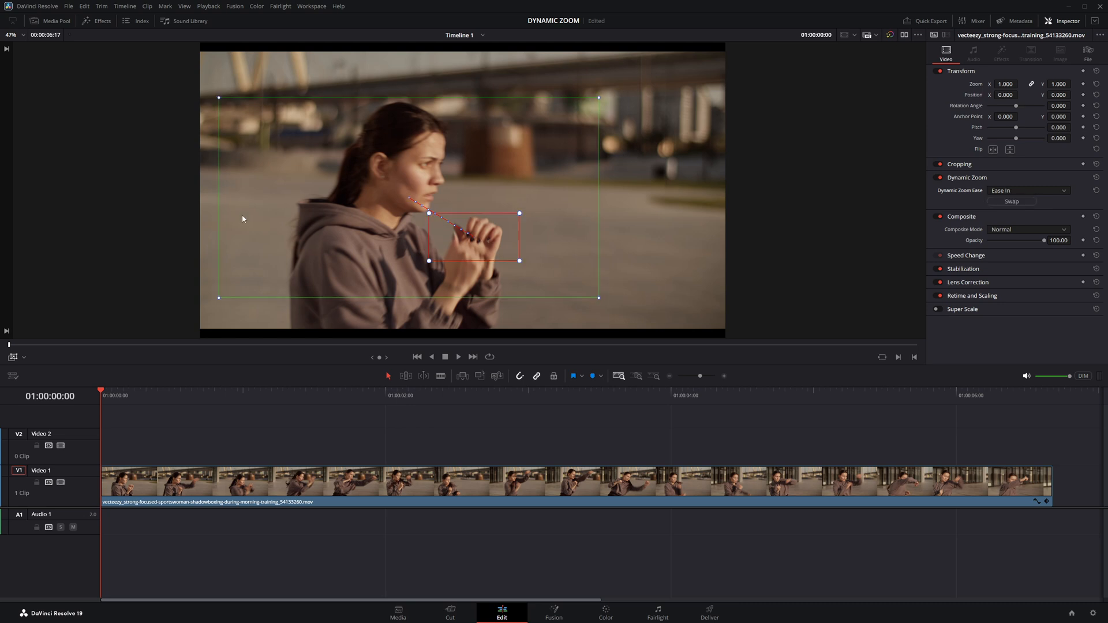
mouse_move(373, 107)
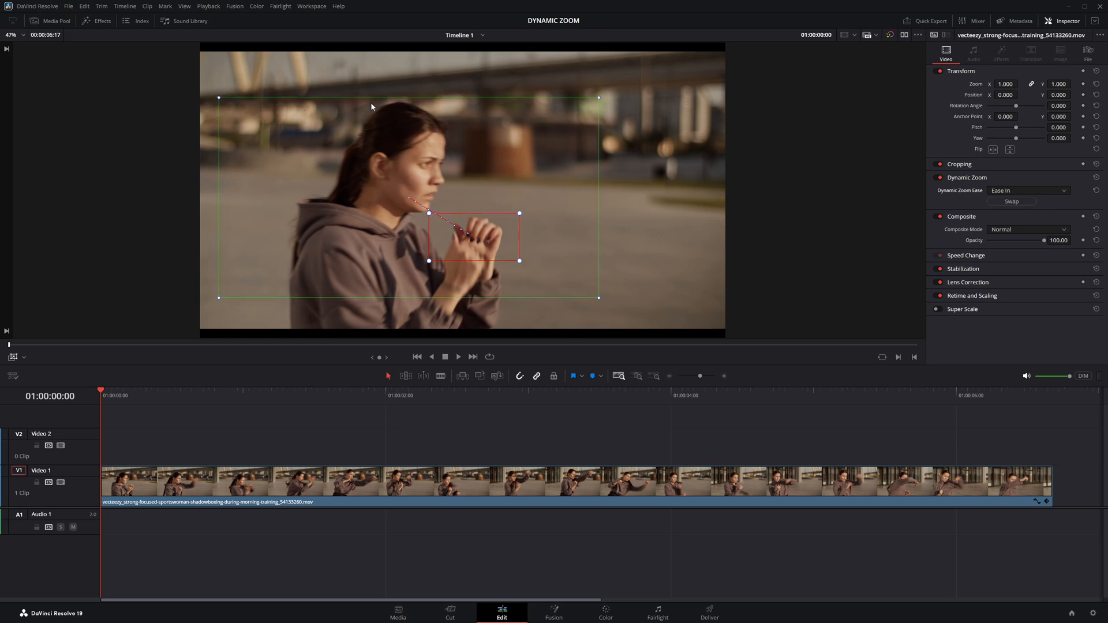
mouse_move(340, 350)
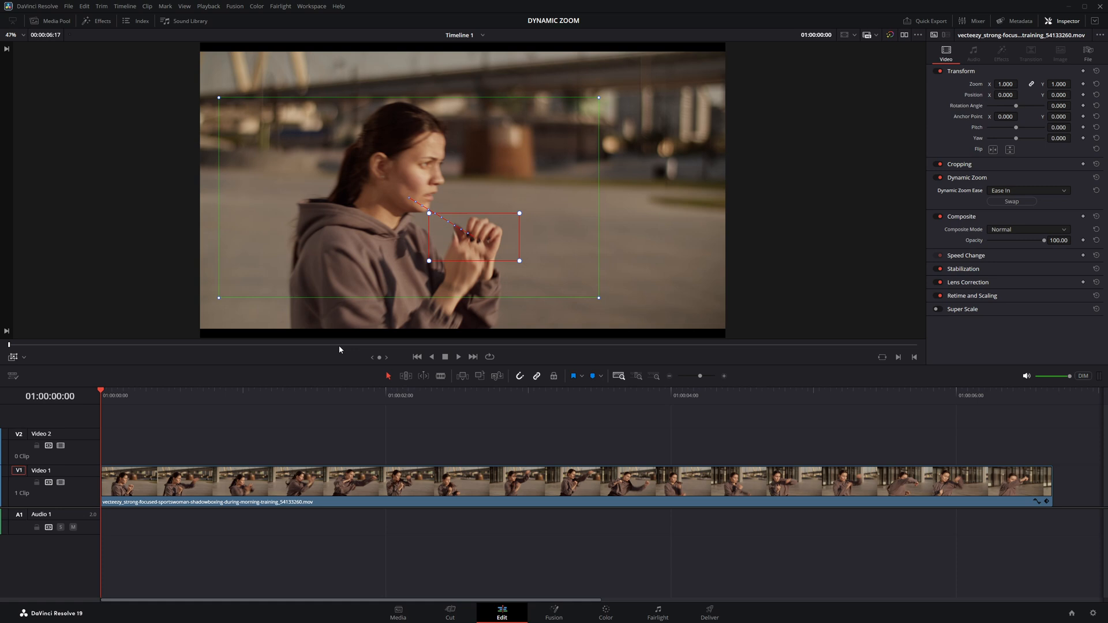
left_click(458, 357)
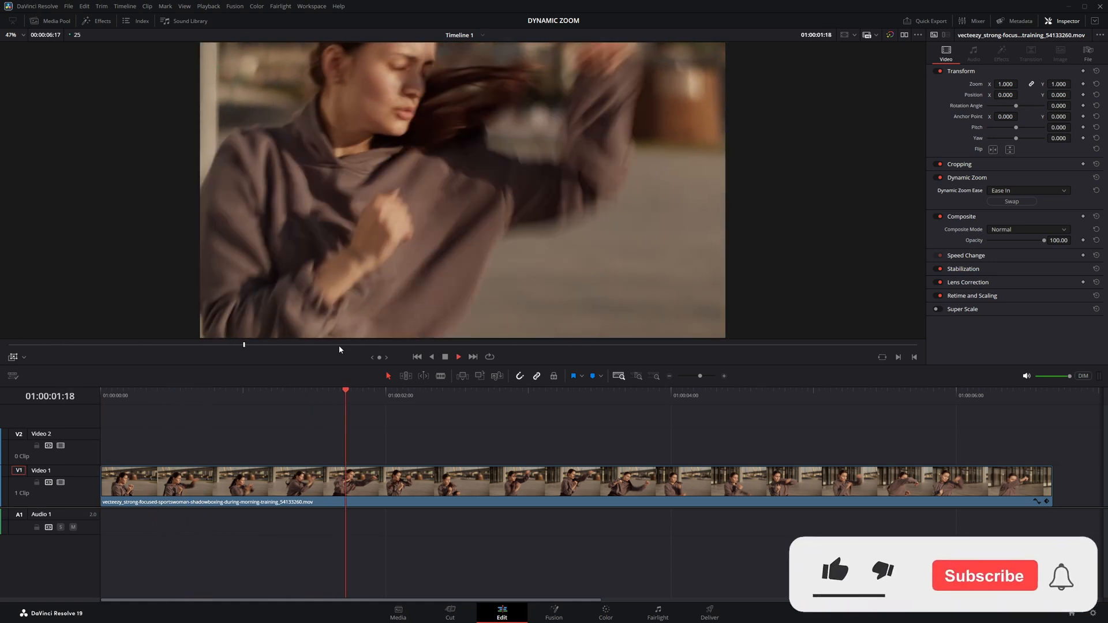